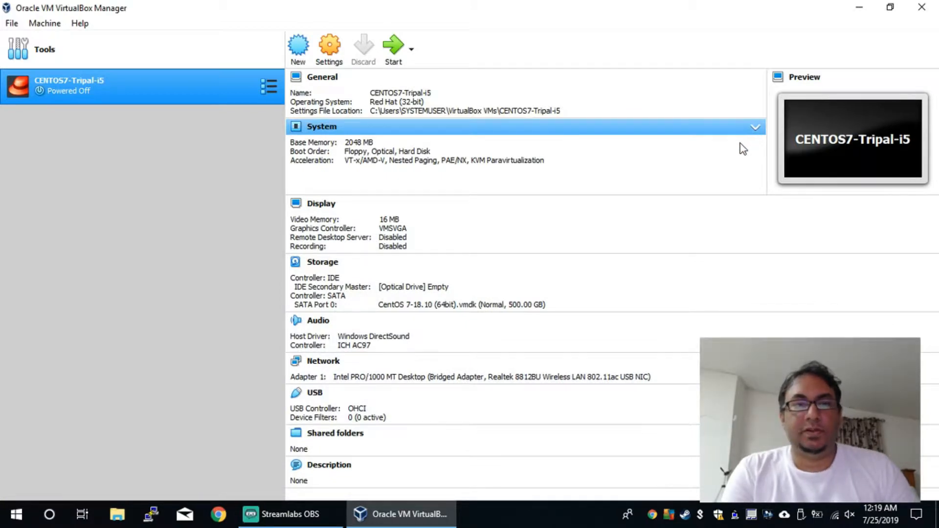
pyautogui.moveTo(748, 143)
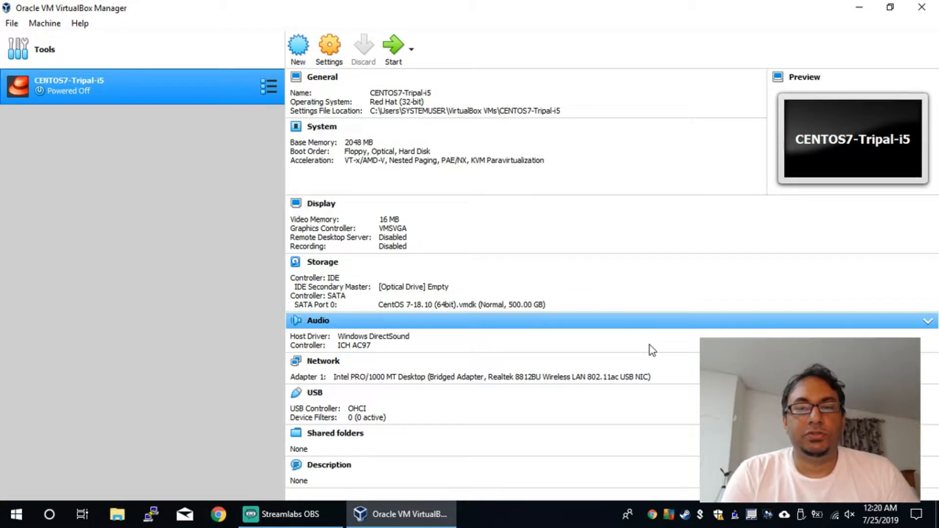
pyautogui.moveTo(646, 353)
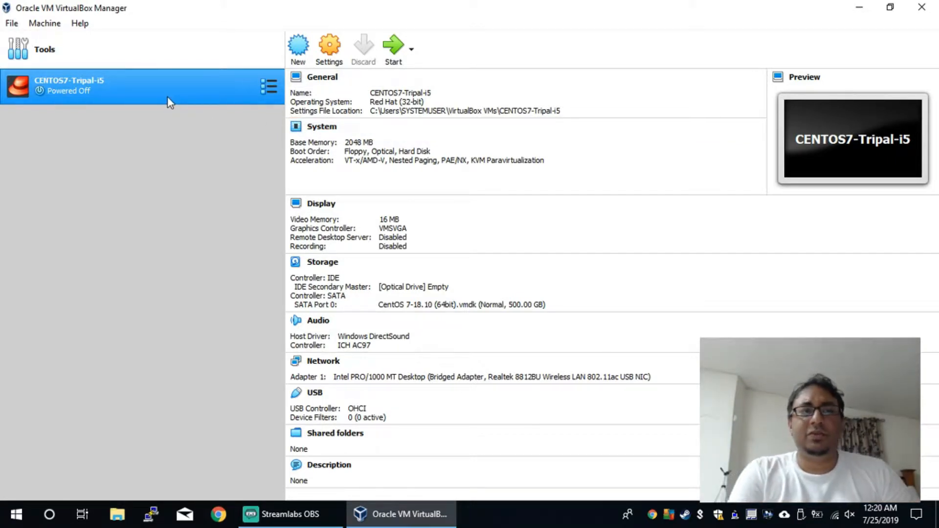
pyautogui.moveTo(171, 101)
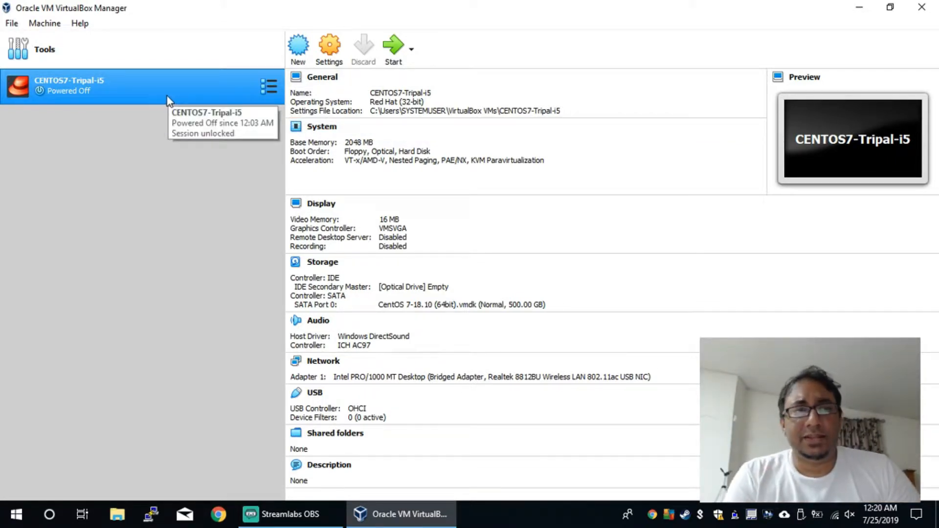
pyautogui.moveTo(182, 97)
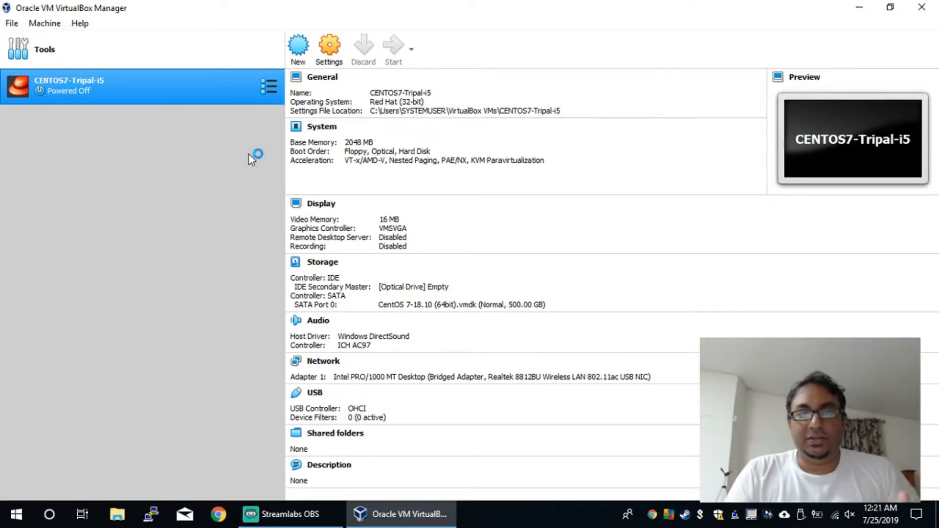
# Step: Boot CENTOS7-Tripal-i5, dismiss the auto-capture notice, and watch for the x86-64 kernel error
pyautogui.click(393, 48)
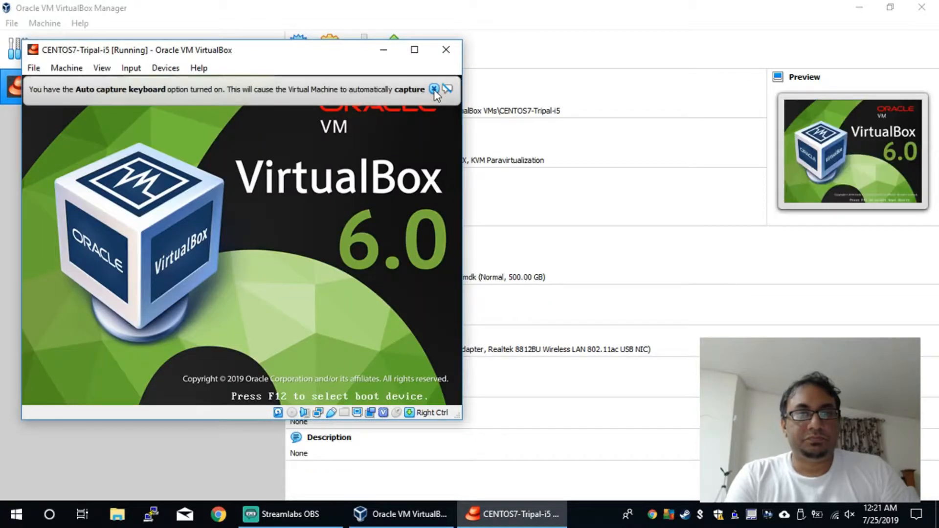
pyautogui.click(434, 89)
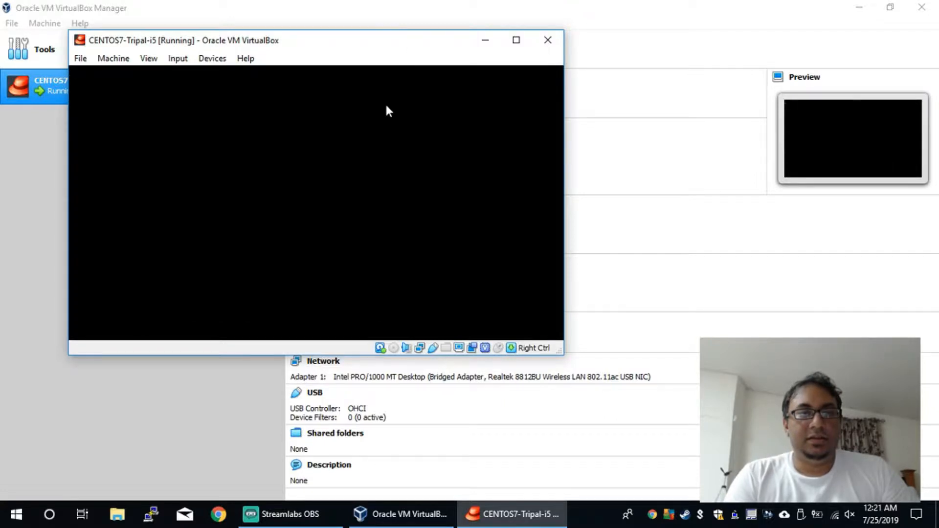
pyautogui.moveTo(395, 112)
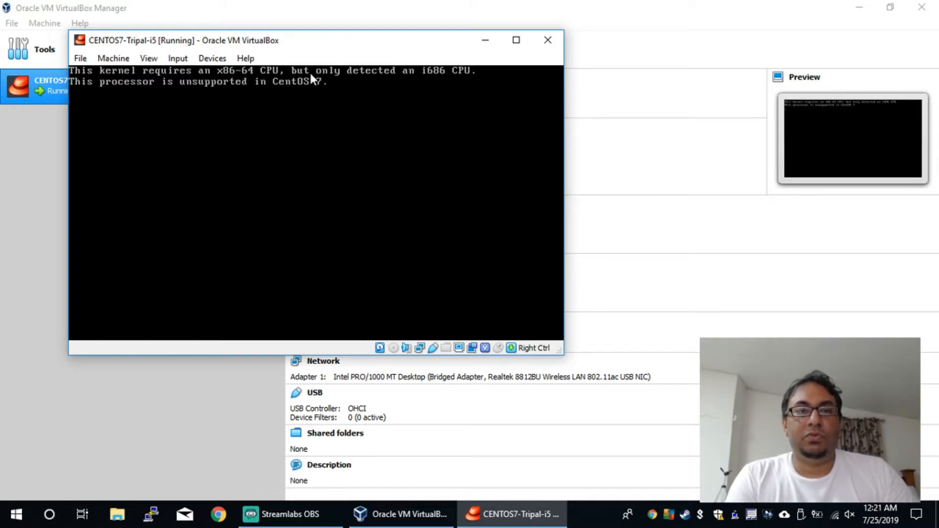
pyautogui.moveTo(437, 77)
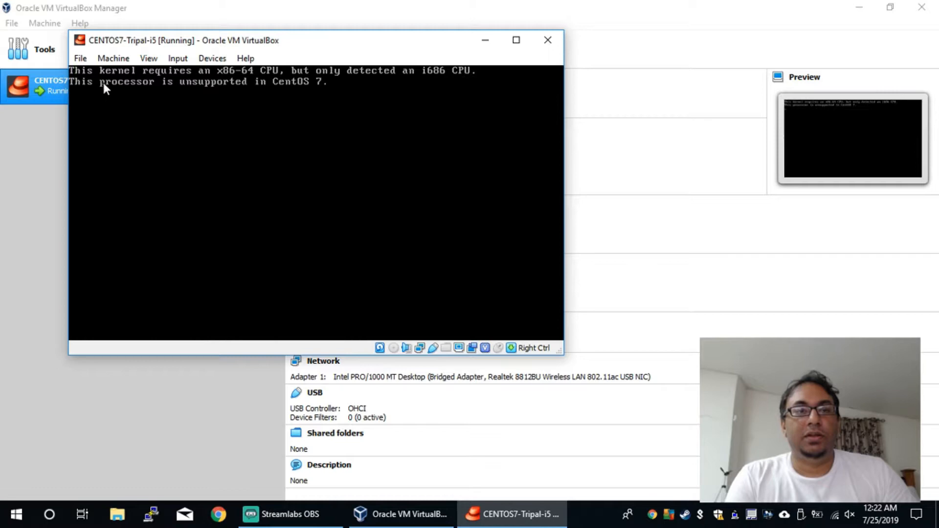
pyautogui.moveTo(315, 94)
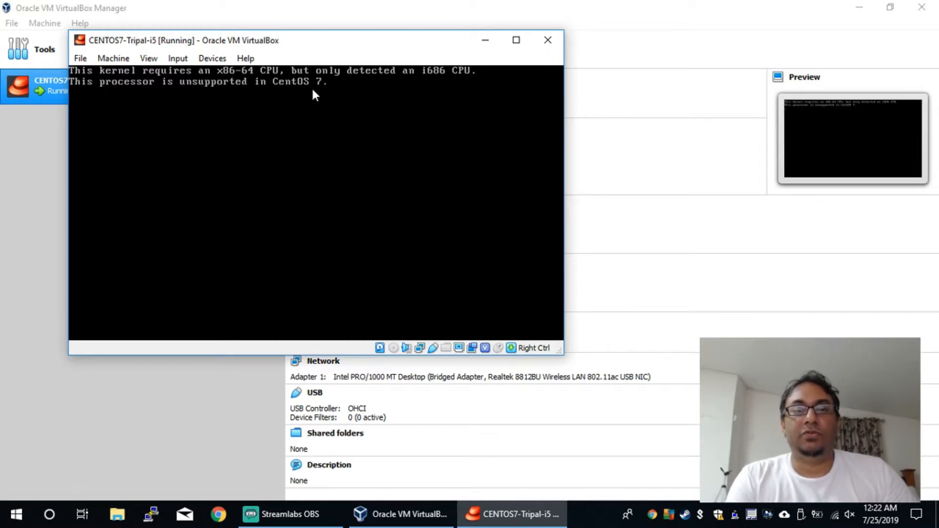
pyautogui.moveTo(399, 122)
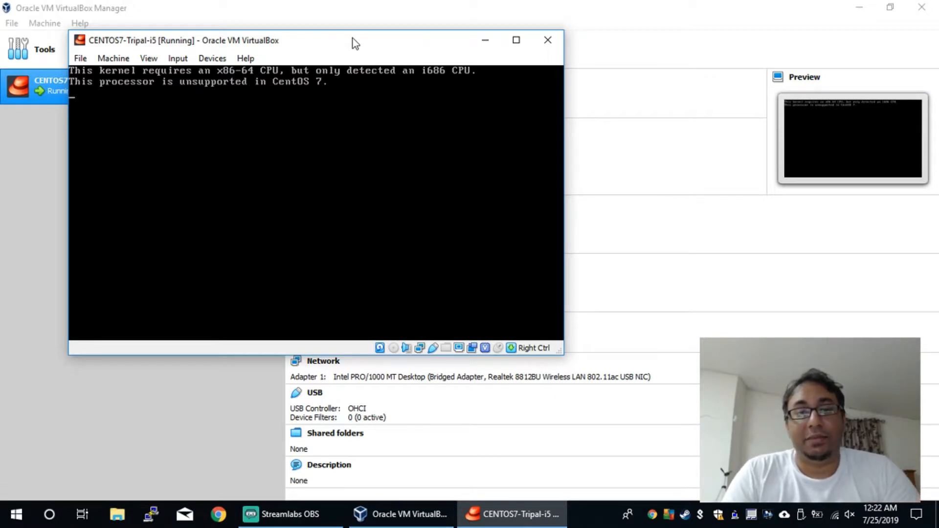
pyautogui.moveTo(321, 45)
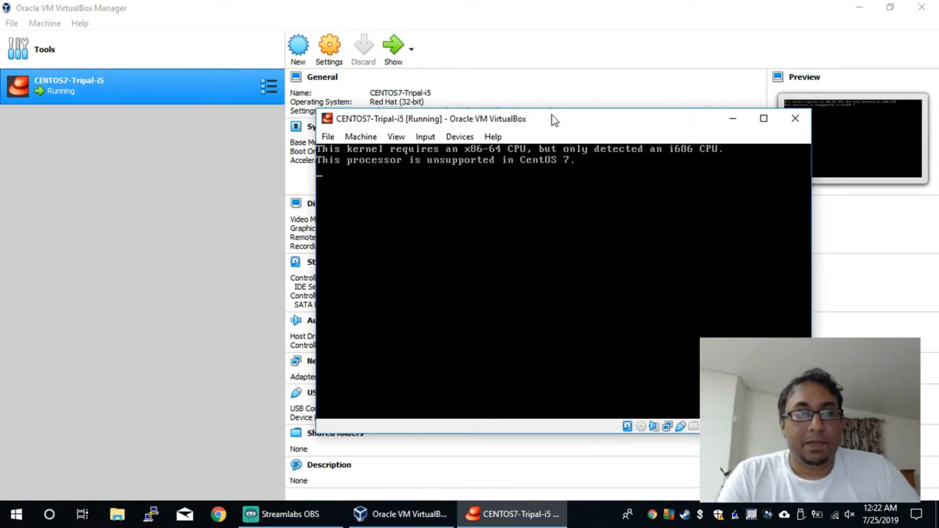
pyautogui.moveTo(514, 127)
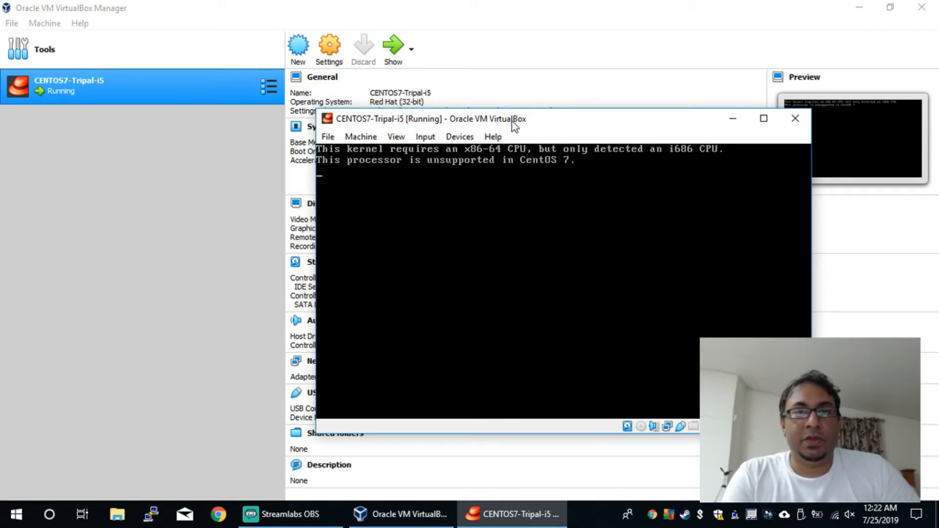
pyautogui.moveTo(587, 204)
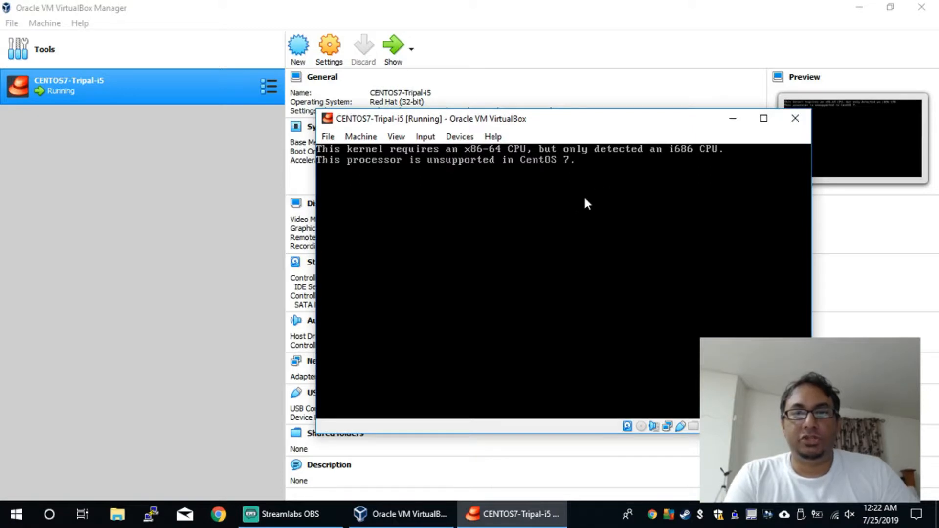
pyautogui.moveTo(659, 182)
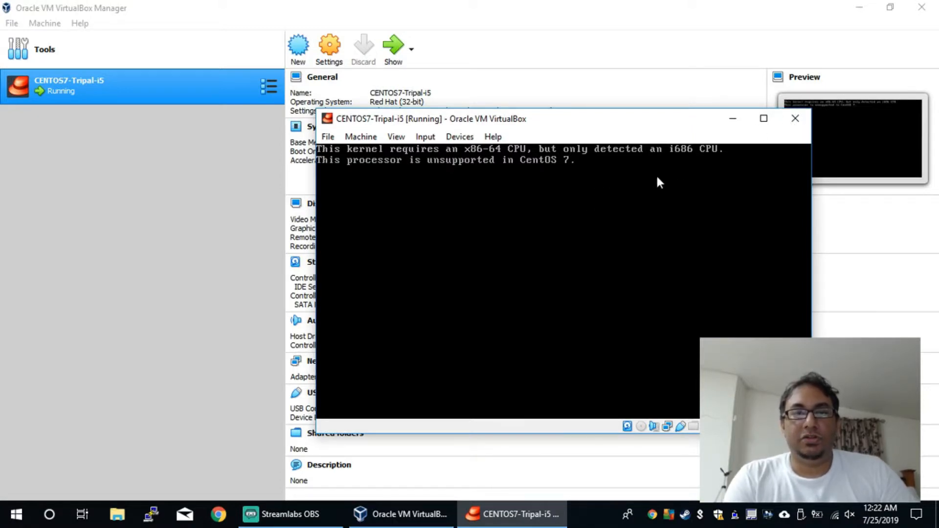
pyautogui.moveTo(654, 186)
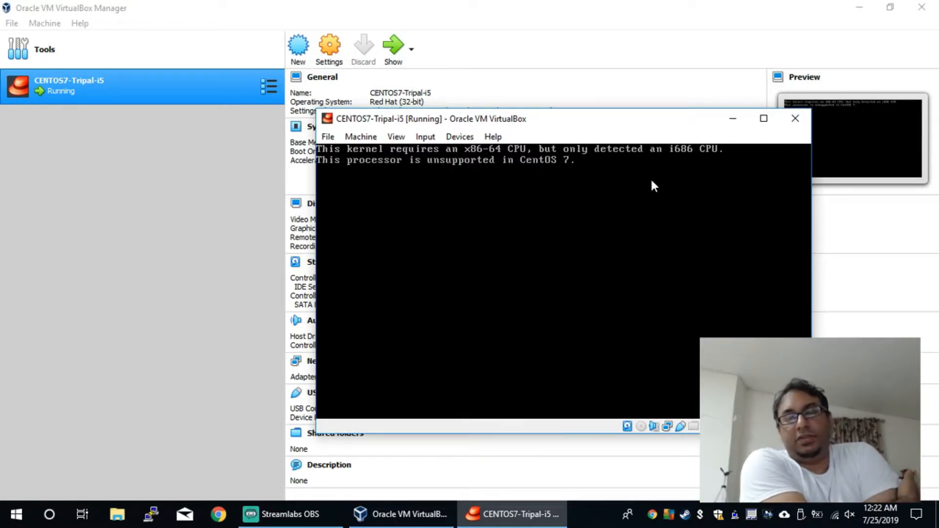
pyautogui.moveTo(677, 184)
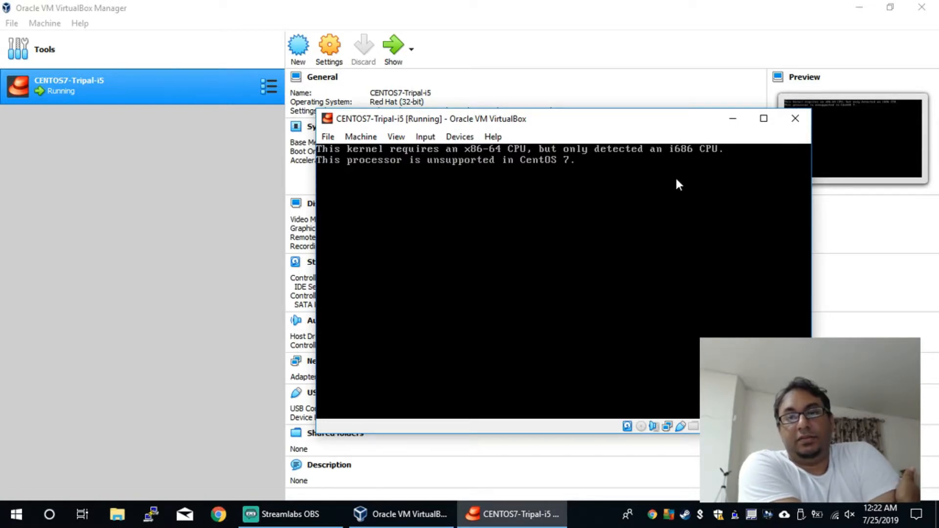
pyautogui.moveTo(792, 126)
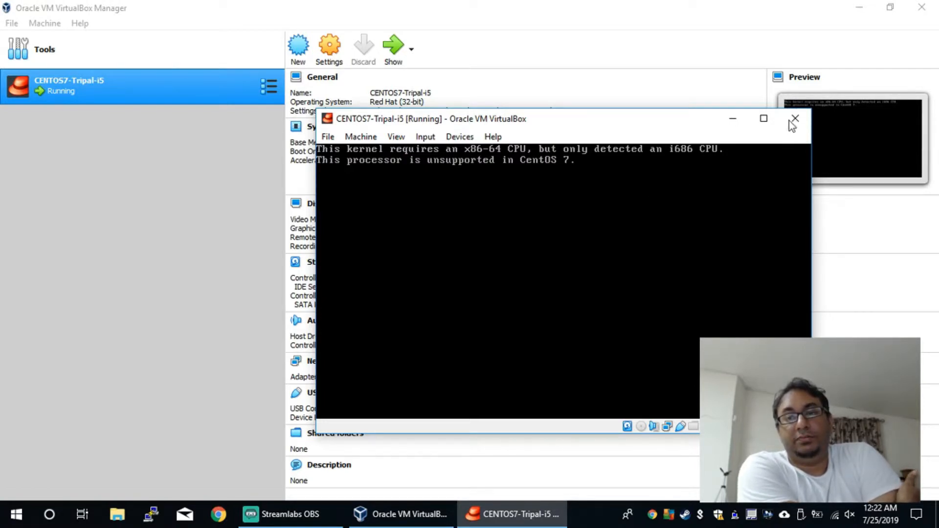
# Step: Power off CENTOS7-Tripal-i5 and open its settings, showing Linux / Red Hat (32-bit)
pyautogui.click(795, 118)
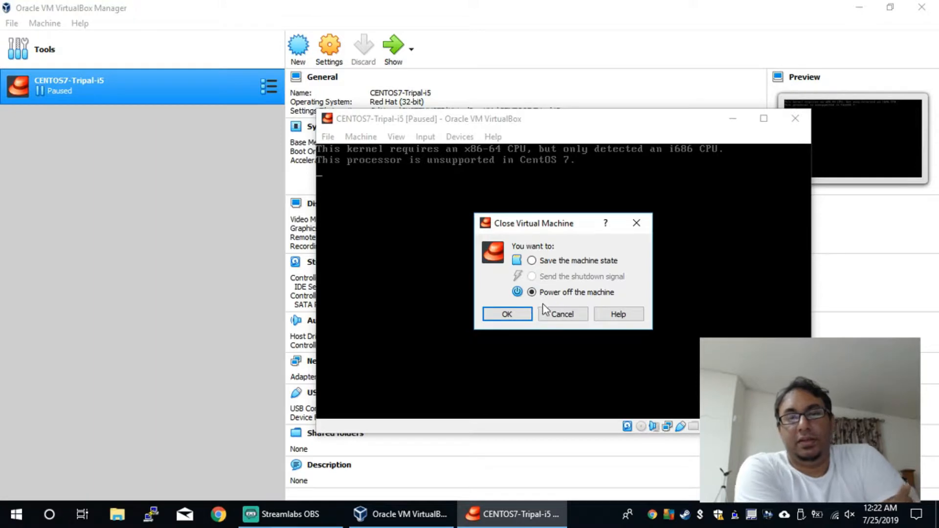
pyautogui.click(506, 314)
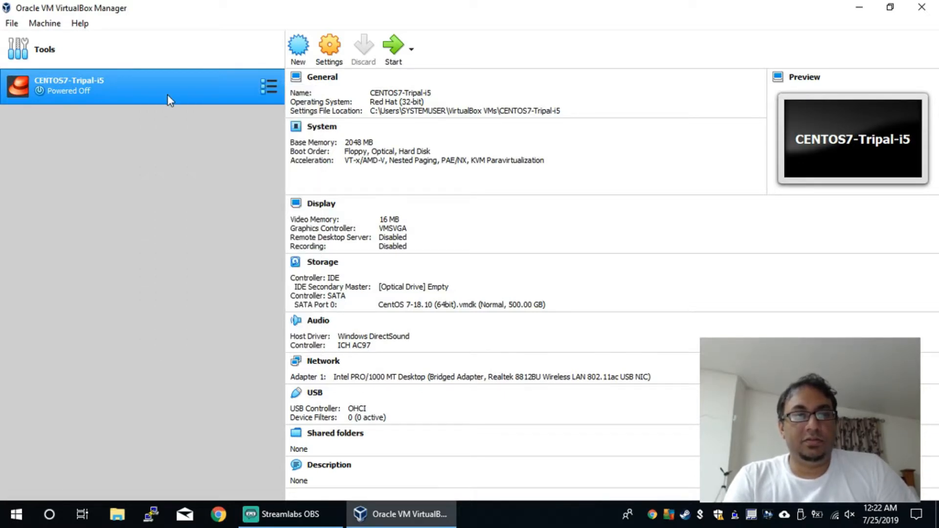
pyautogui.click(328, 48)
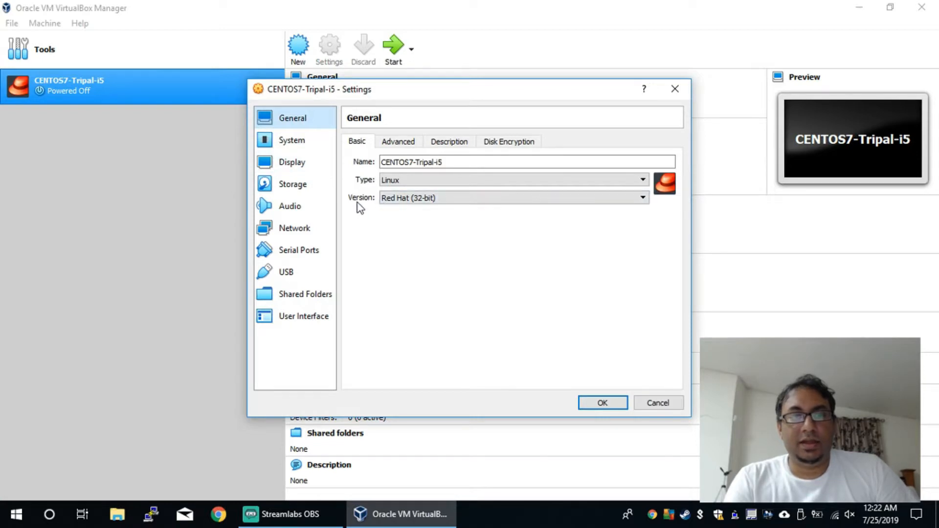
# Step: Set the operating system version to Red Hat (64-bit) in the General settings
pyautogui.click(512, 198)
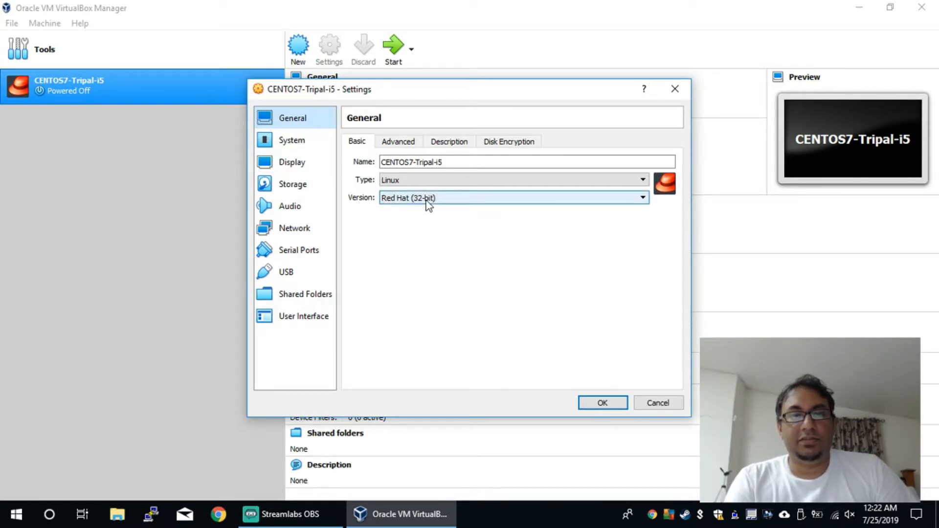
pyautogui.click(512, 197)
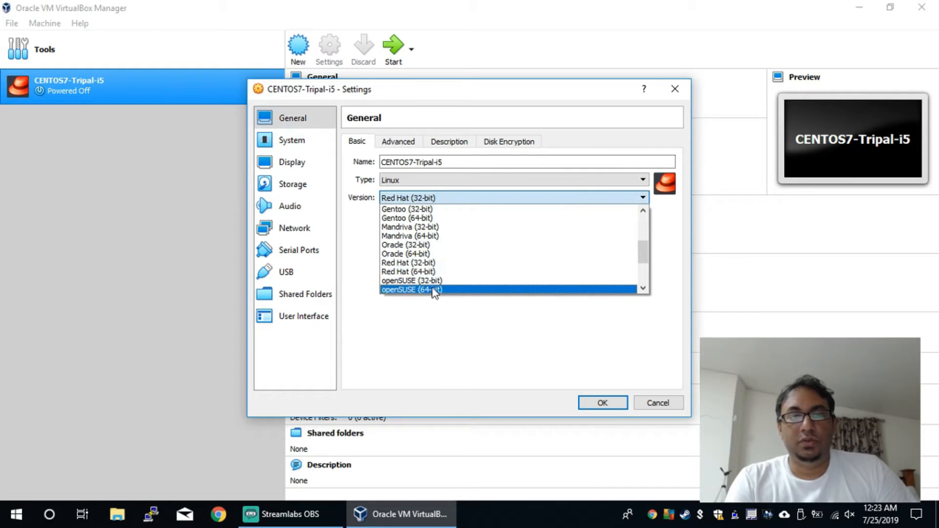
pyautogui.click(408, 272)
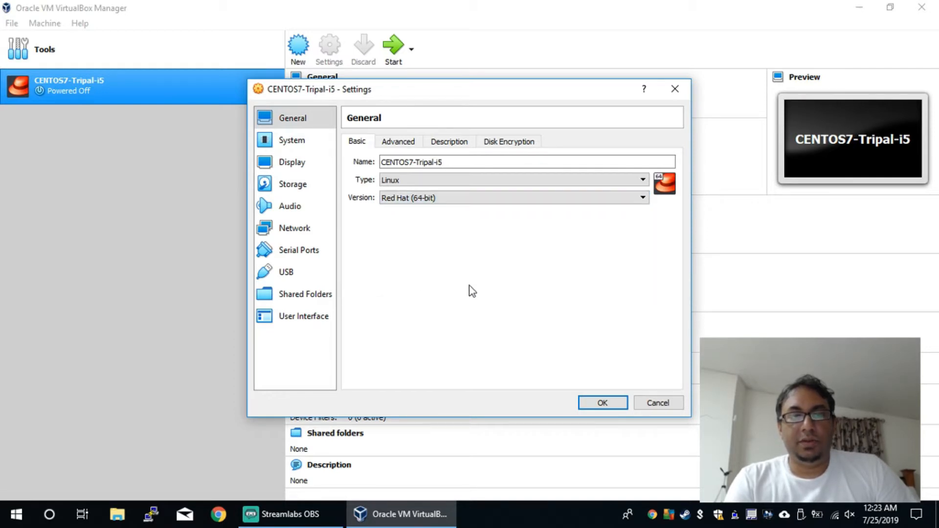
pyautogui.click(642, 197)
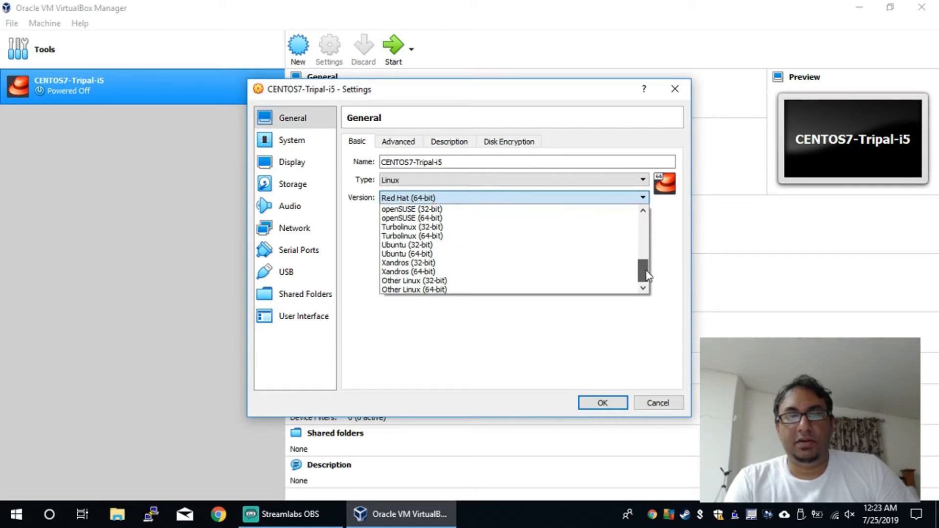
pyautogui.moveTo(413, 289)
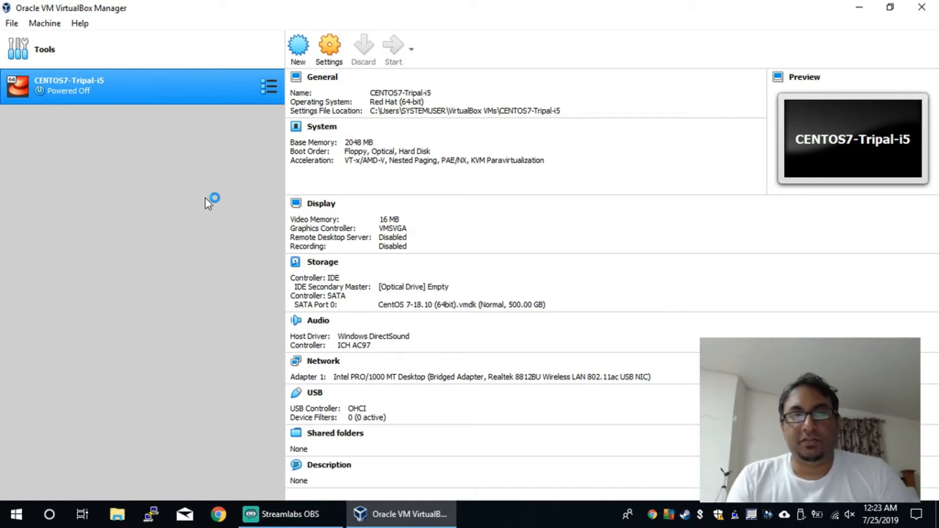
# Step: Start the 64-bit CENTOS7-Tripal-i5 machine and focus its window at the CentOS boot menu
pyautogui.click(394, 48)
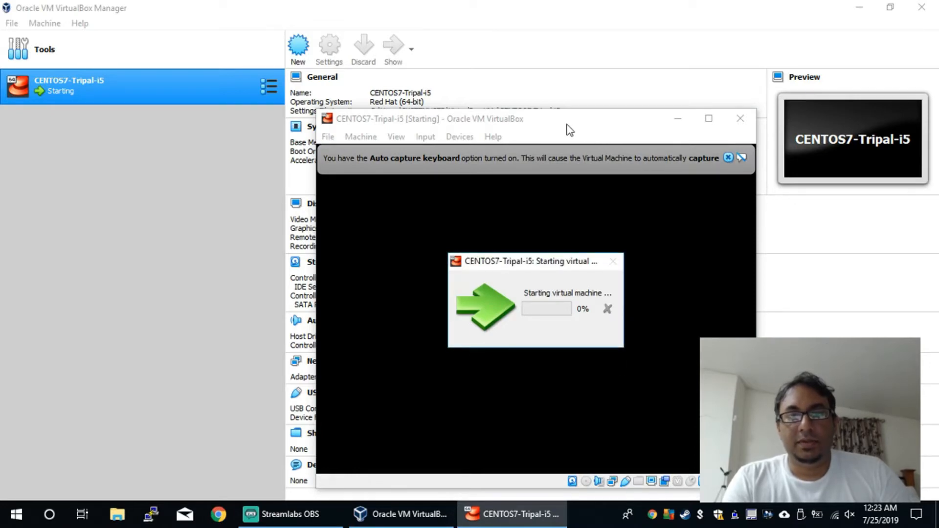
pyautogui.moveTo(552, 127)
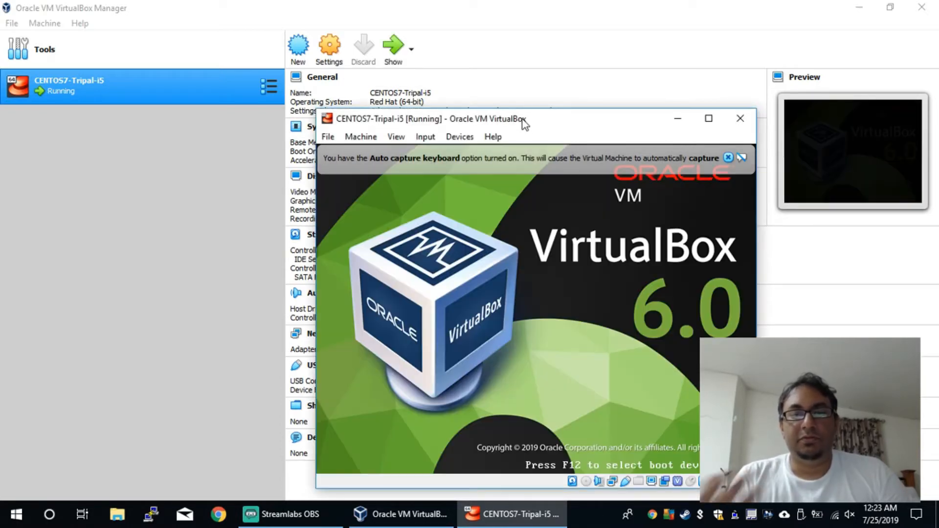
pyautogui.click(728, 157)
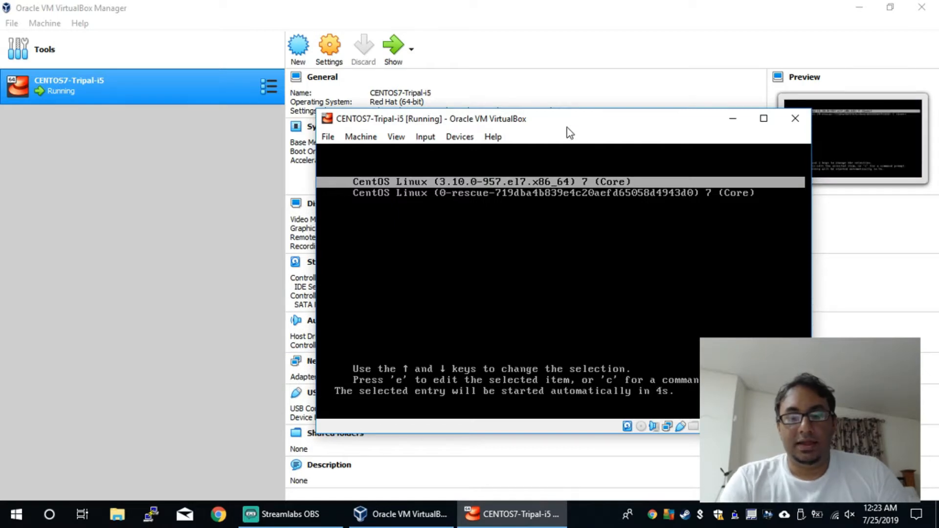
pyautogui.moveTo(535, 123)
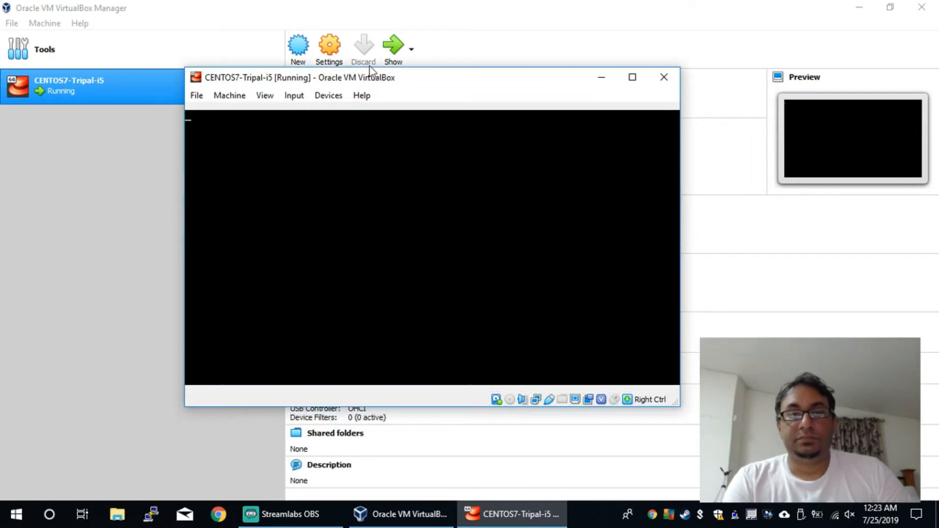
pyautogui.moveTo(446, 155)
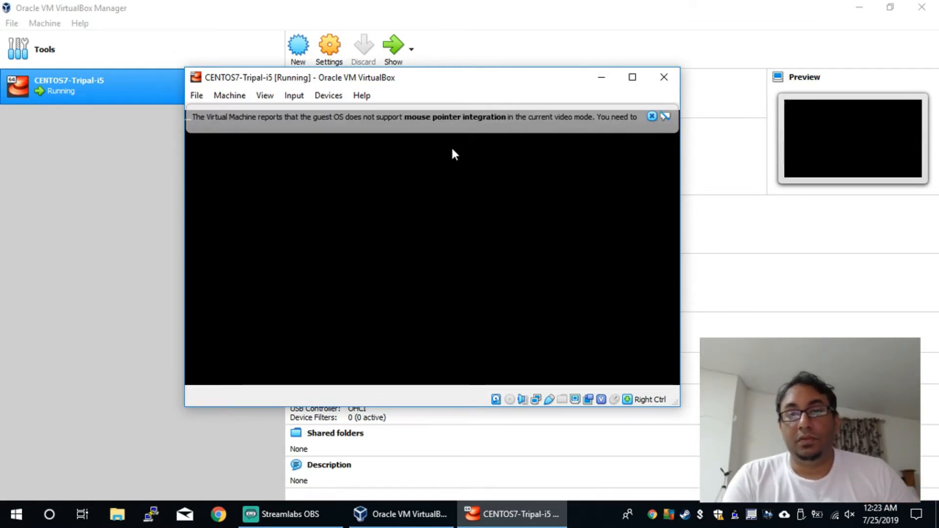
pyautogui.moveTo(652, 116)
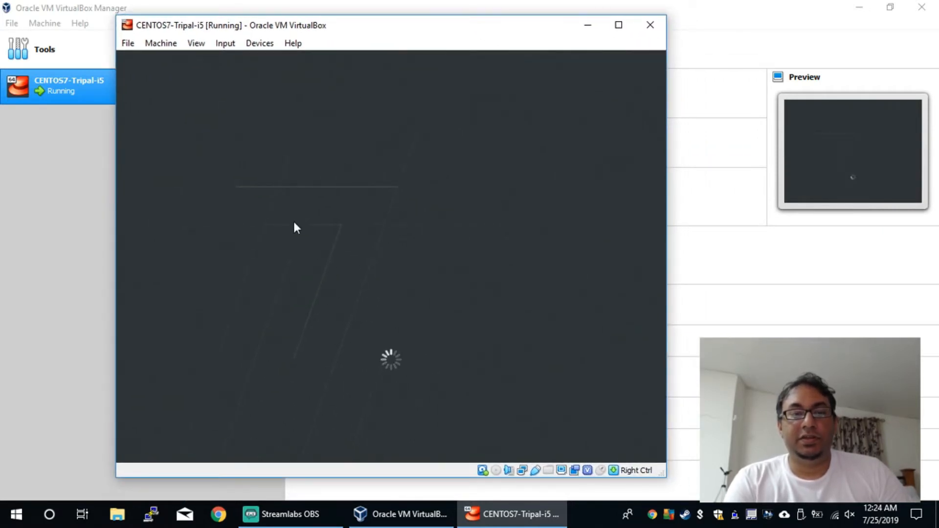
pyautogui.moveTo(386, 367)
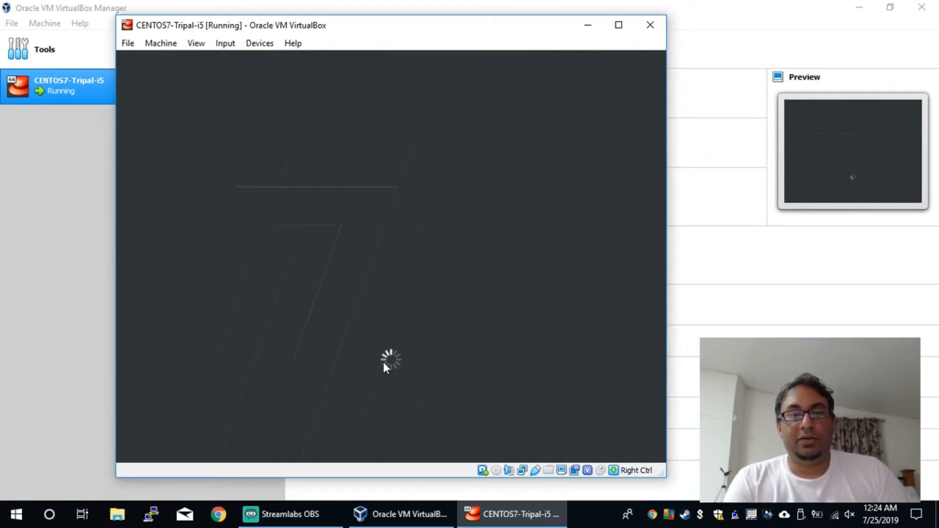
pyautogui.moveTo(590, 90)
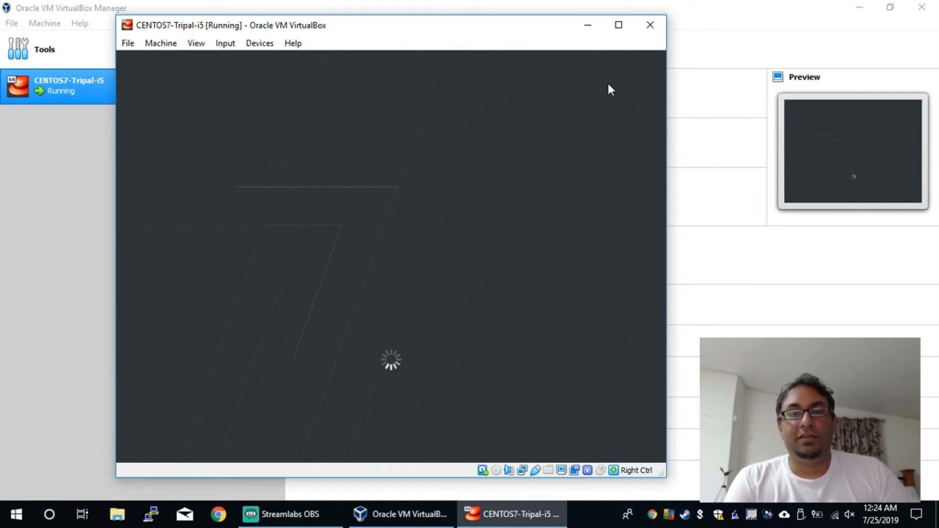
pyautogui.moveTo(470, 241)
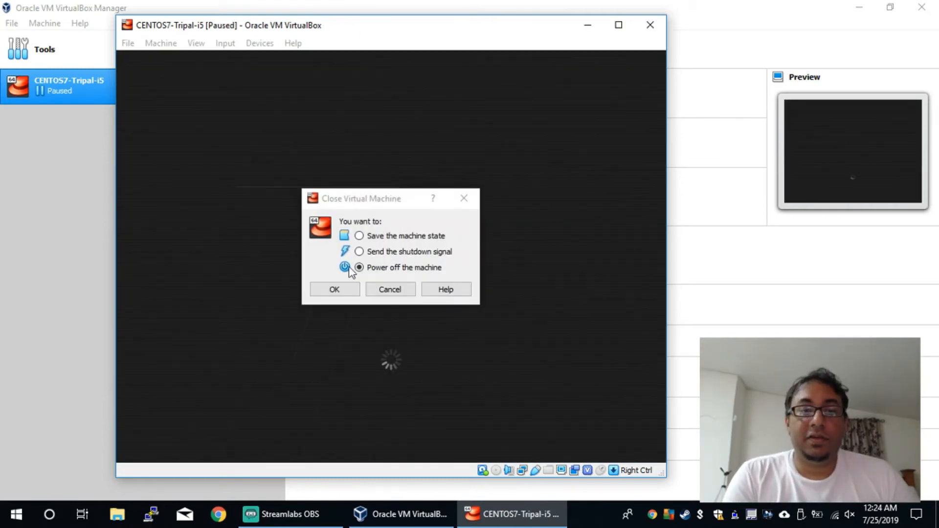
pyautogui.click(334, 289)
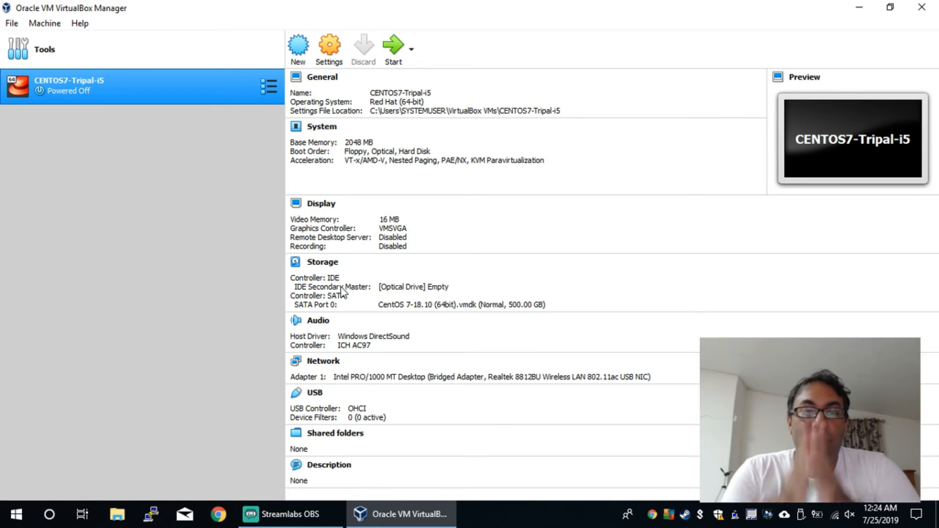
pyautogui.moveTo(342, 293)
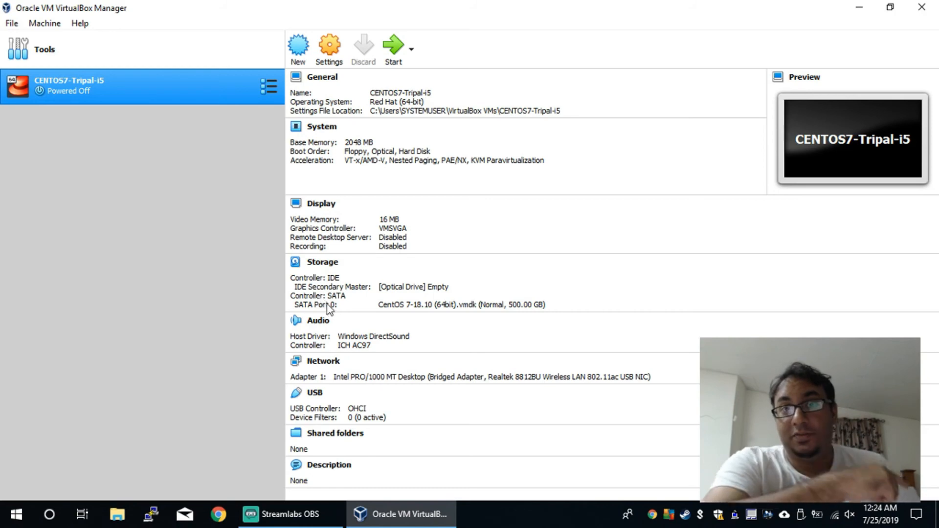
pyautogui.click(323, 262)
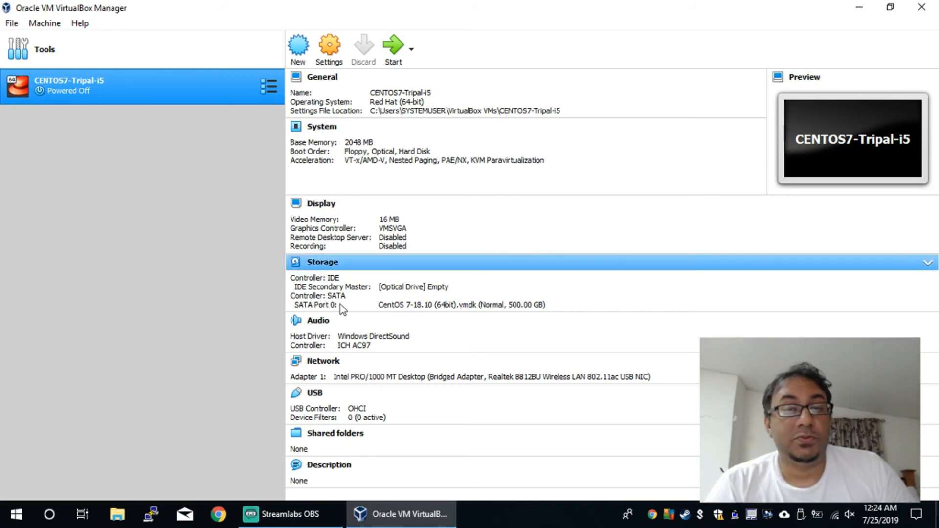
pyautogui.moveTo(347, 312)
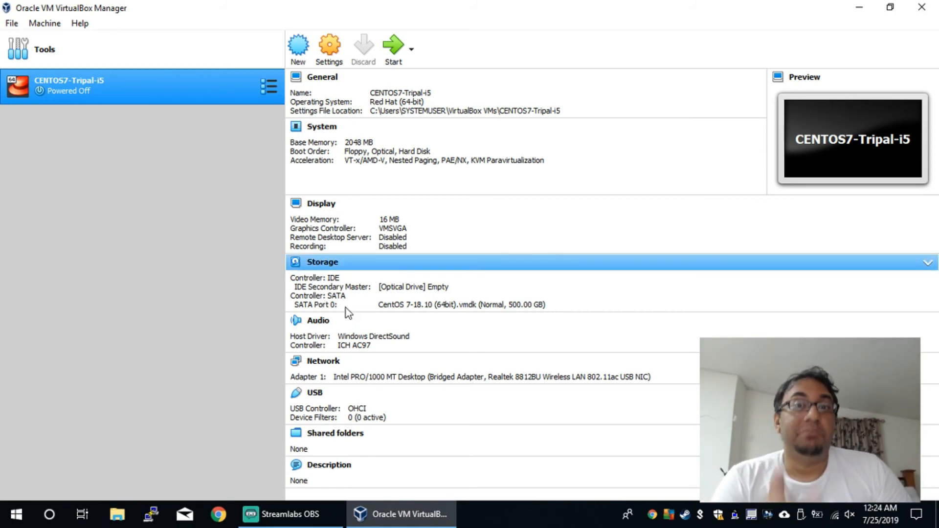